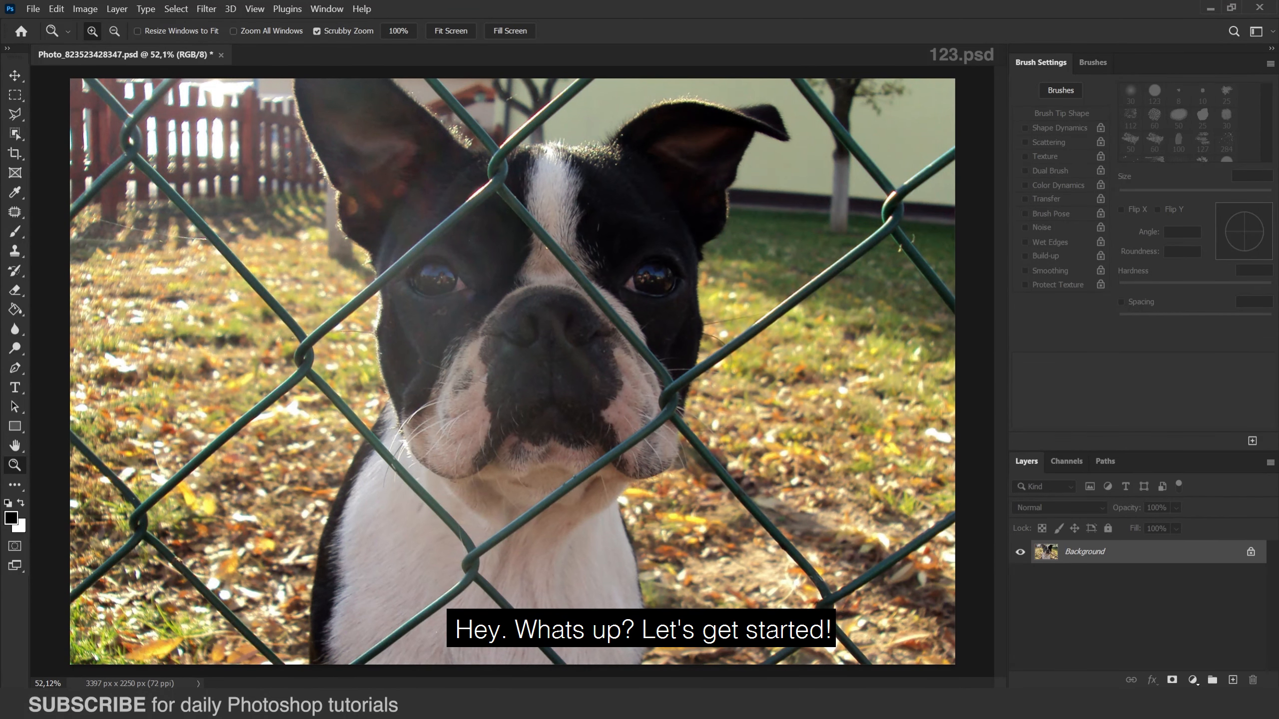
Duplicate the Background layer, add a new empty layer above it and set its opacity to 65%.
key("ctrl+j")
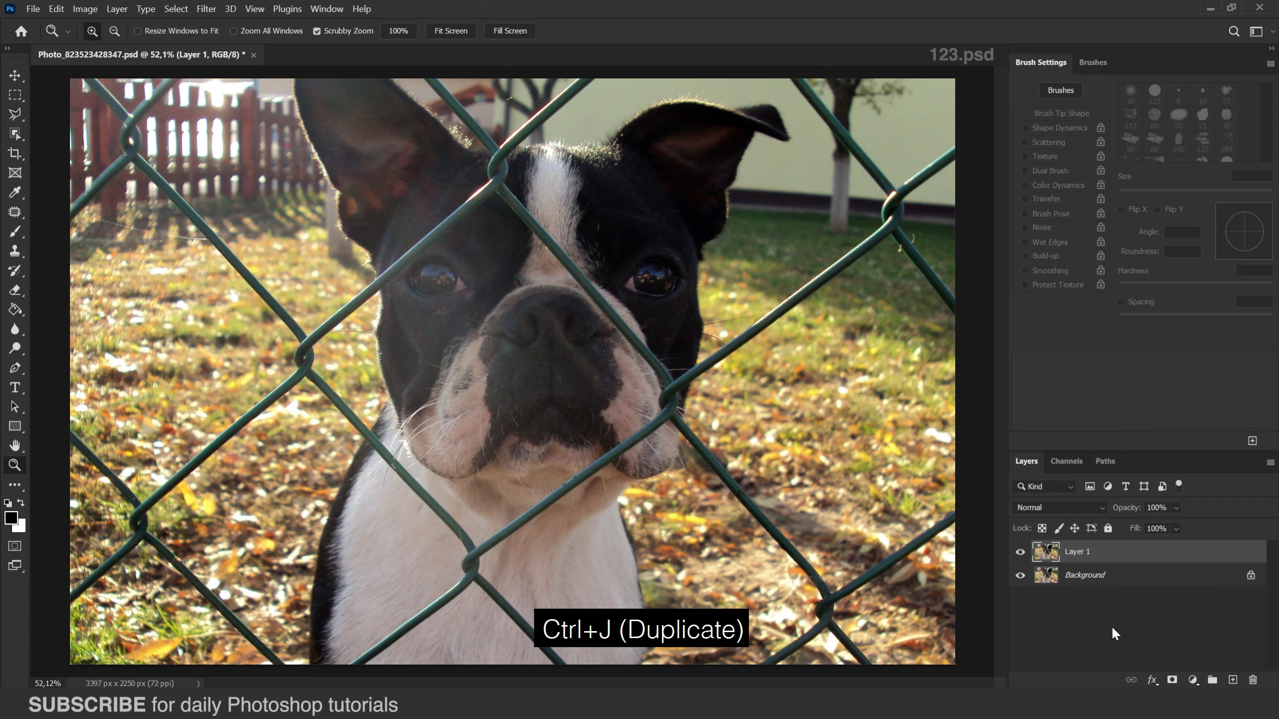
left_click(1233, 680)
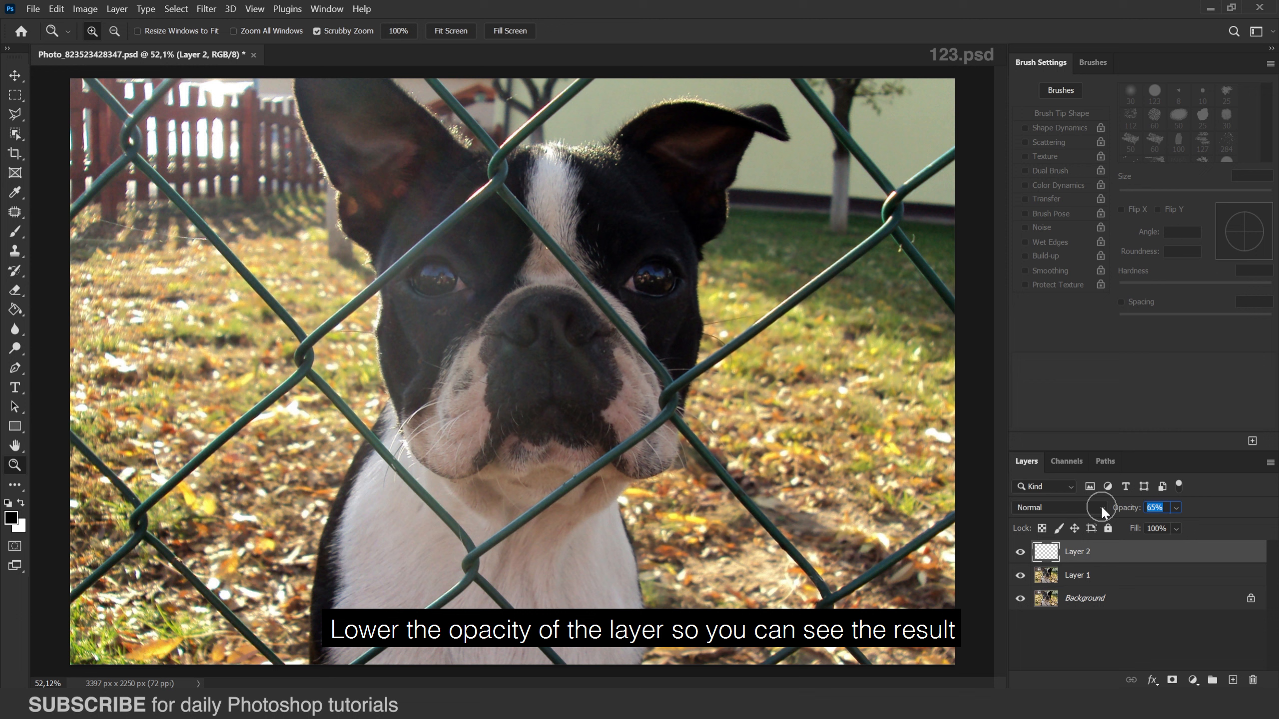
key("b")
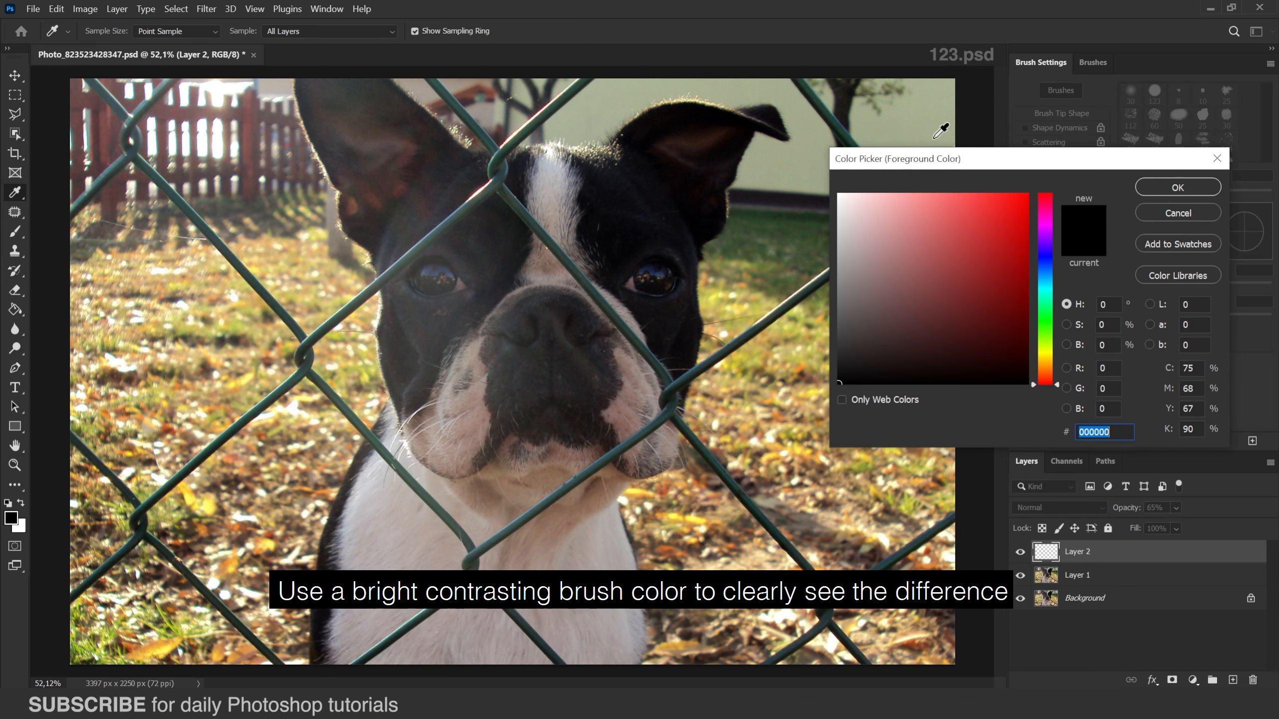
Set the foreground colour to pure red (ff0000) in the Color Picker.
left_click(1046, 185)
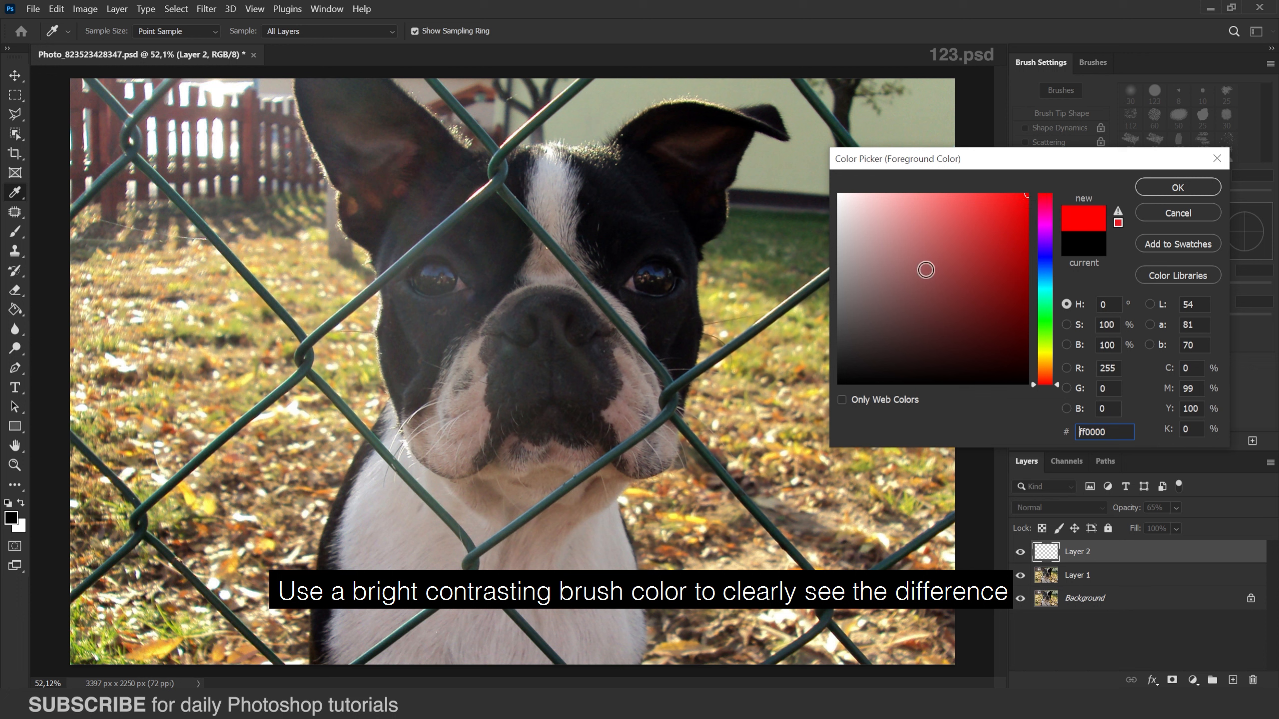
left_click(1176, 187)
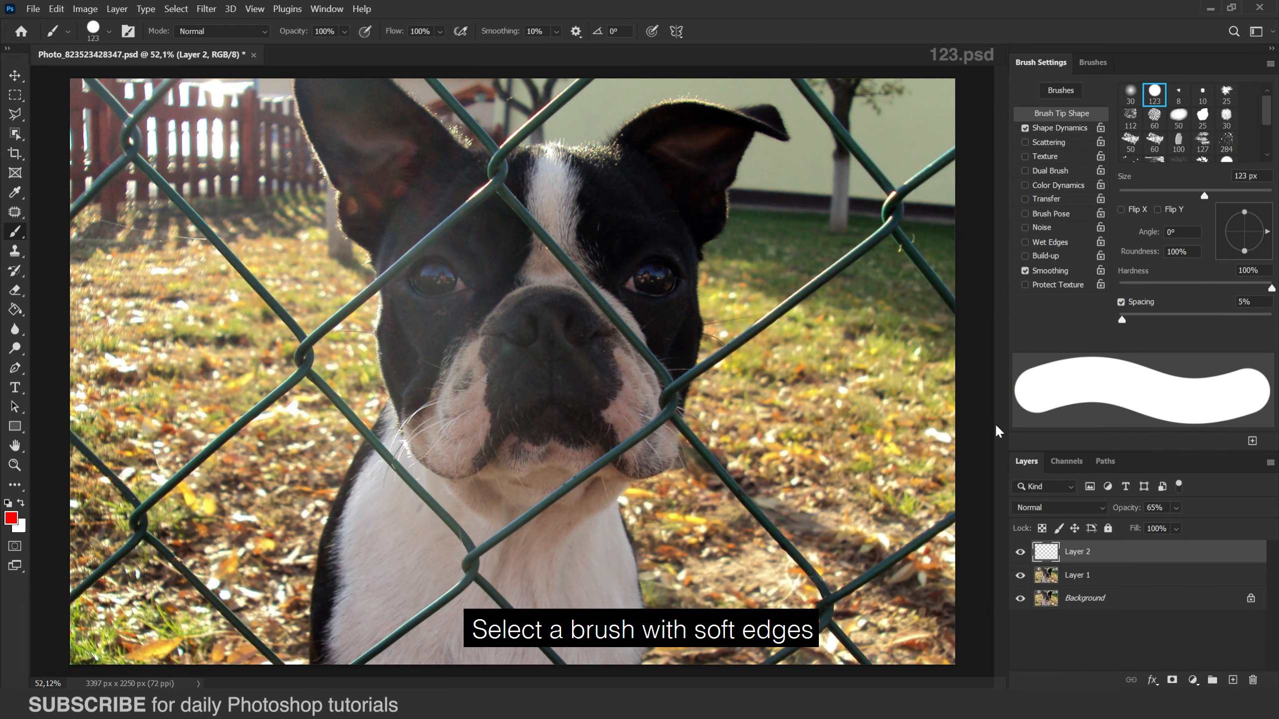
Choose a soft round brush, reduce spacing to 1% and enlarge it to about 60 px.
left_click(1129, 91)
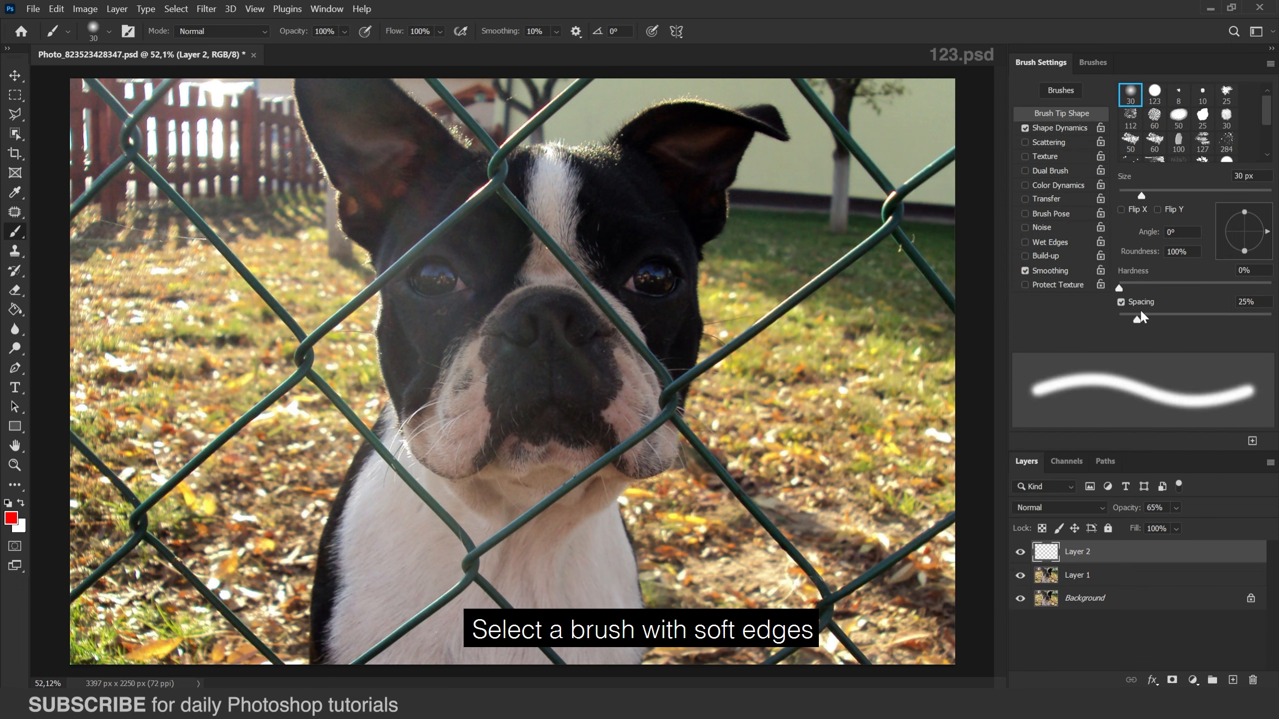
left_click_drag(1176, 319, 1119, 319)
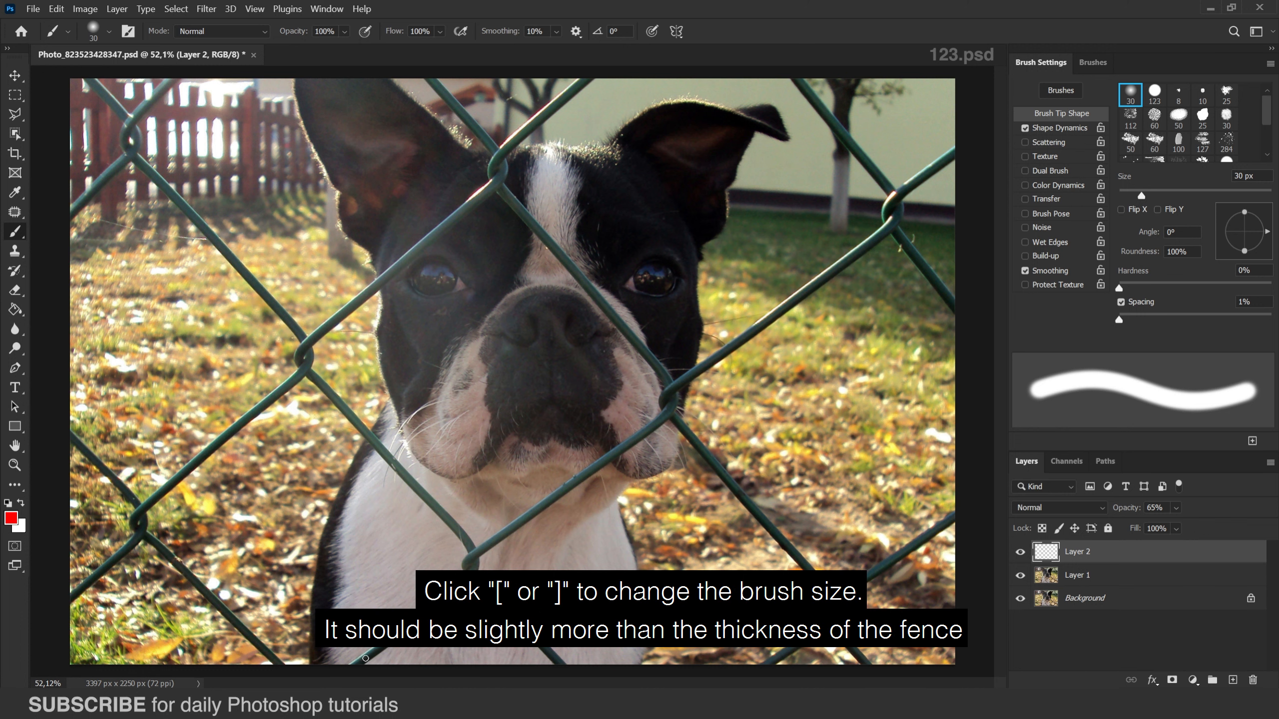
key("]")
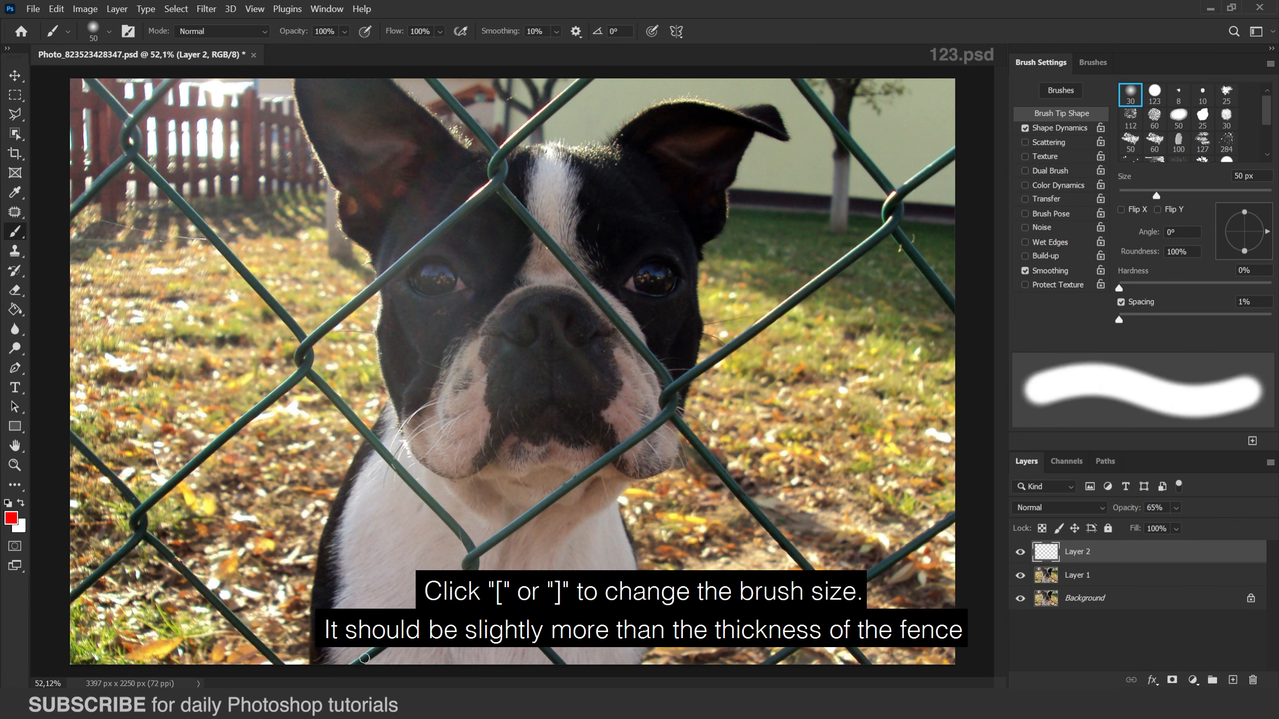
key("]")
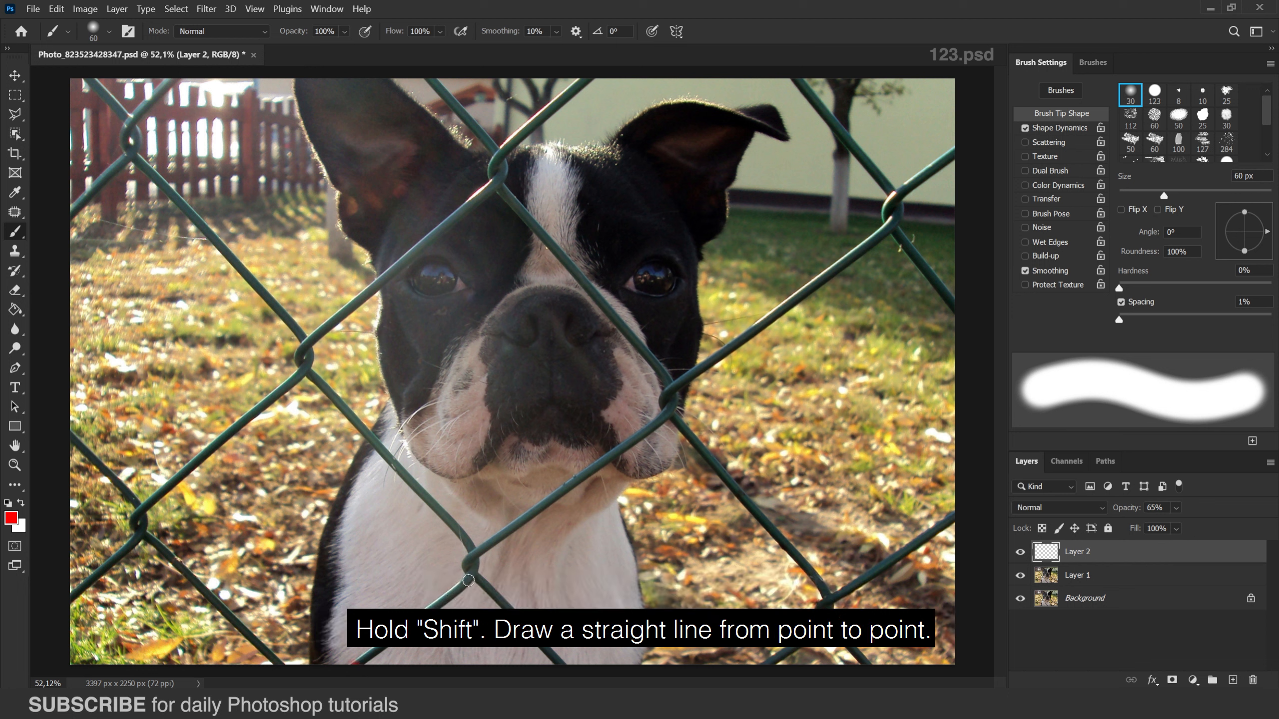
Trace red strokes over every fence wire on Layer 2, from the bottom edge across the dog's chest.
left_click_drag(347, 660, 472, 554)
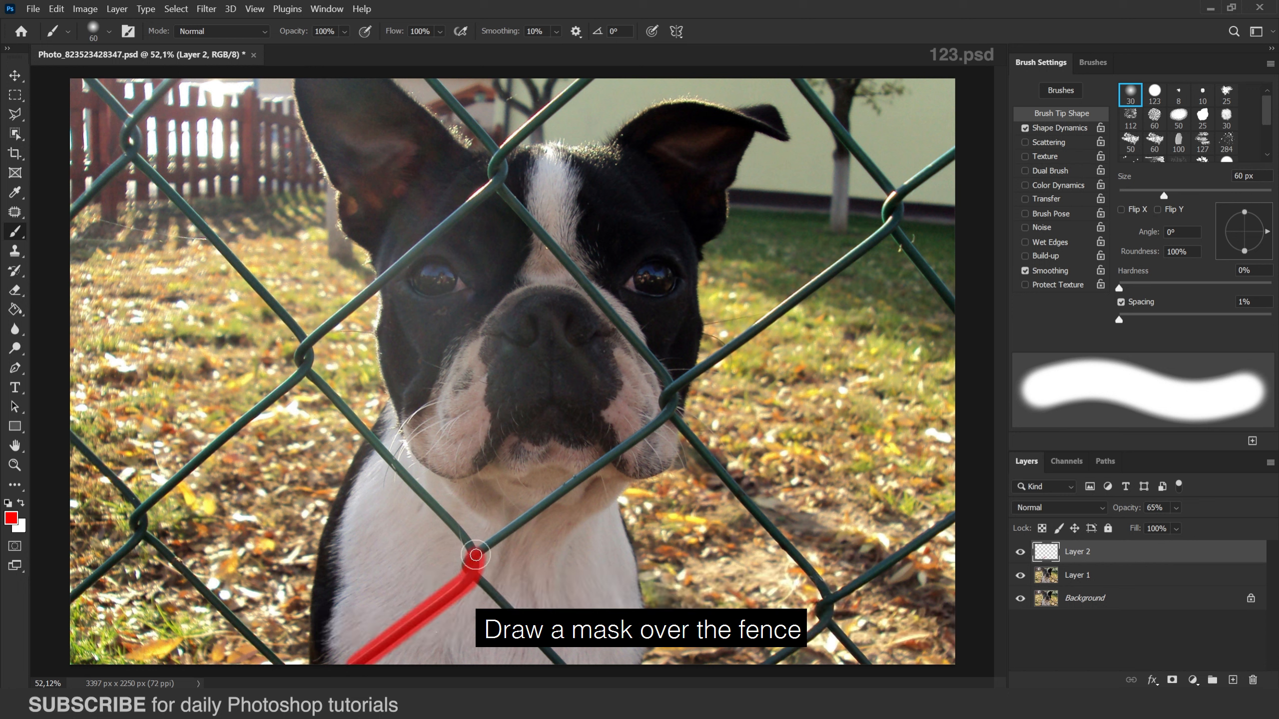
left_click_drag(475, 557, 439, 98)
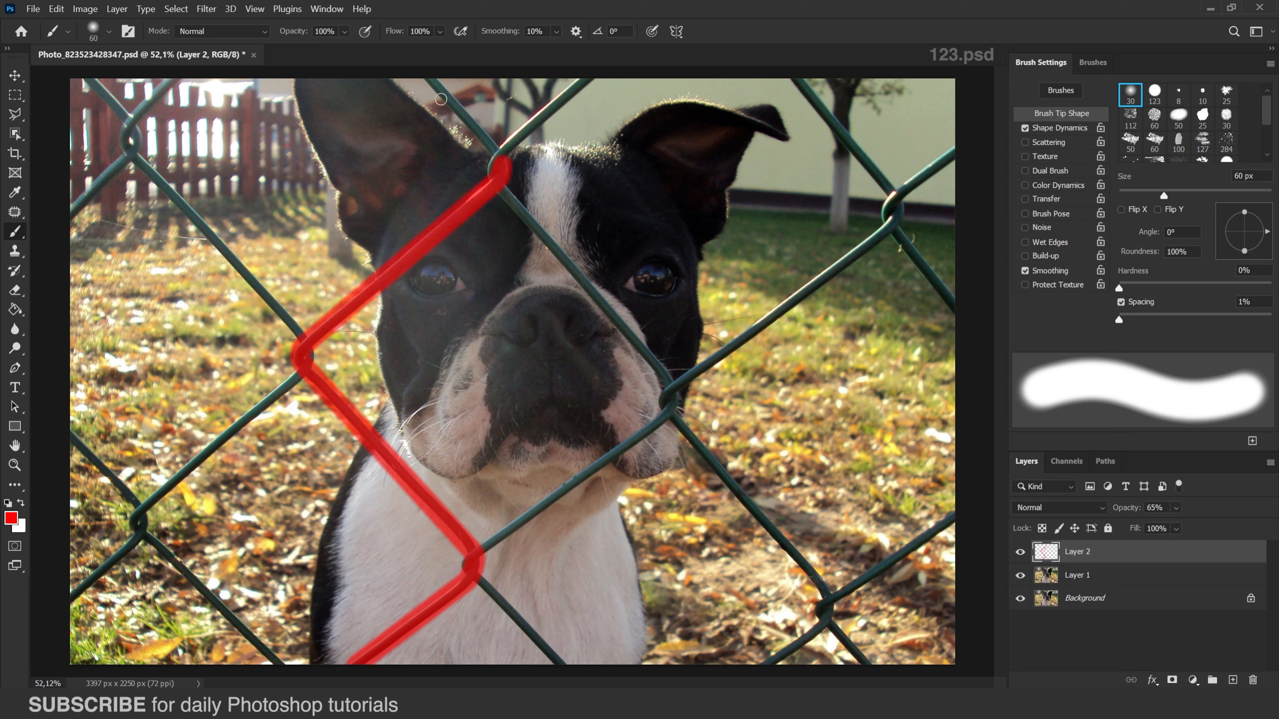
left_click_drag(440, 98, 127, 143)
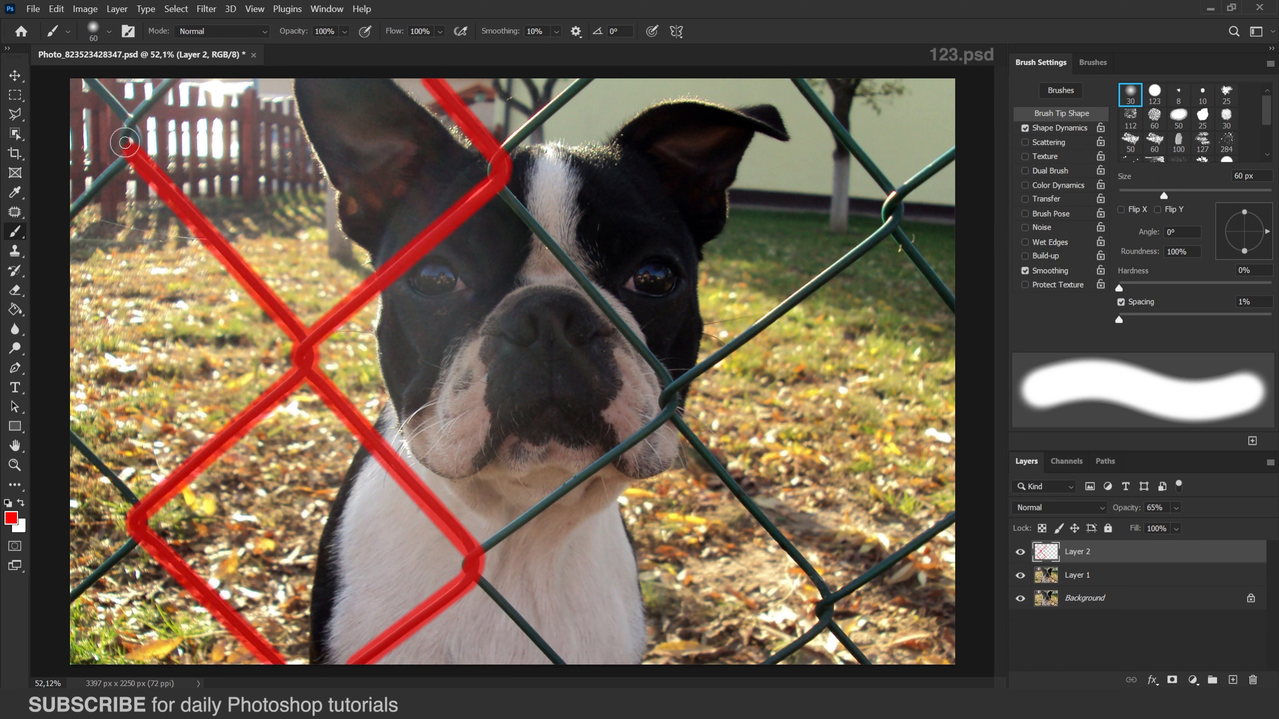
left_click_drag(127, 143, 137, 507)
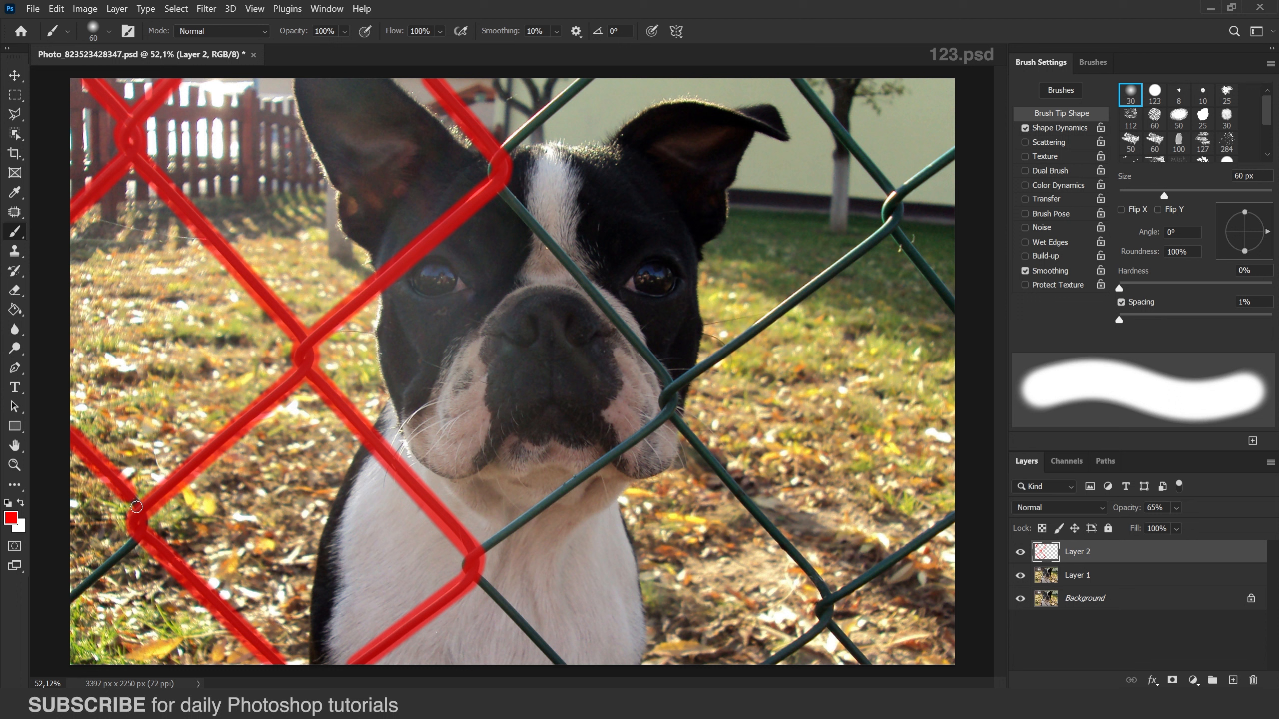
left_click_drag(137, 506, 670, 389)
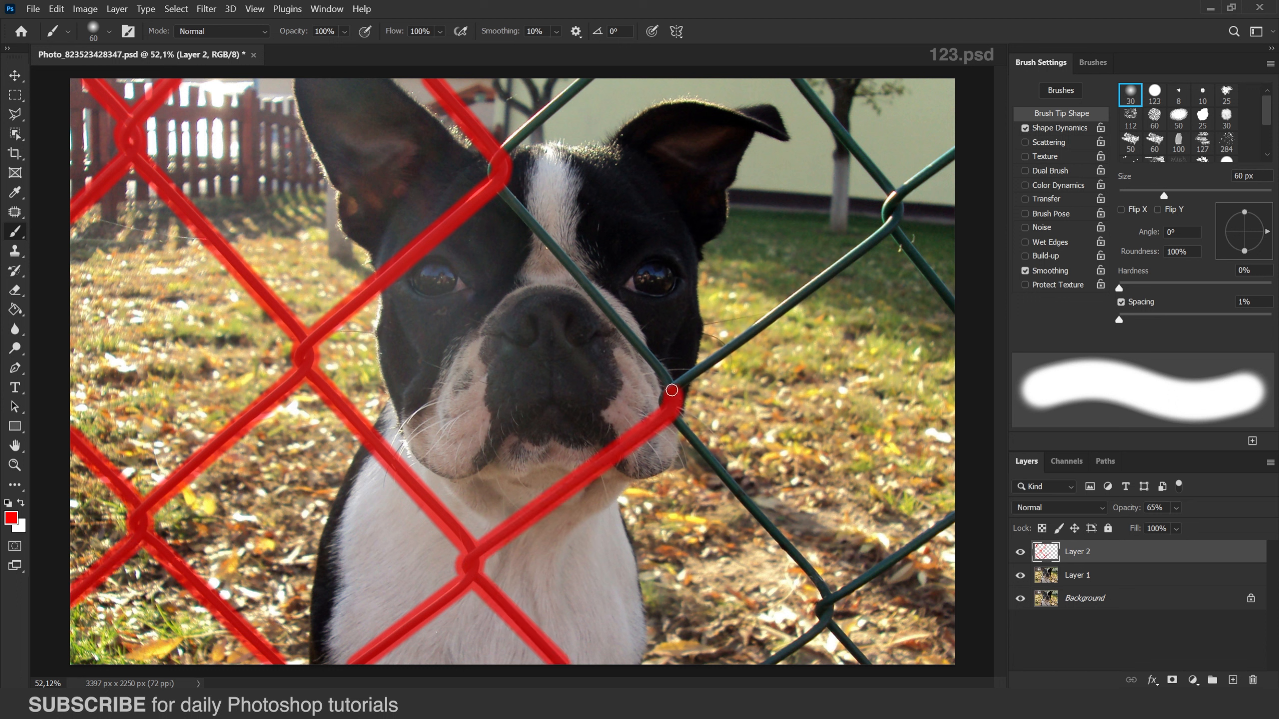
left_click_drag(671, 389, 892, 224)
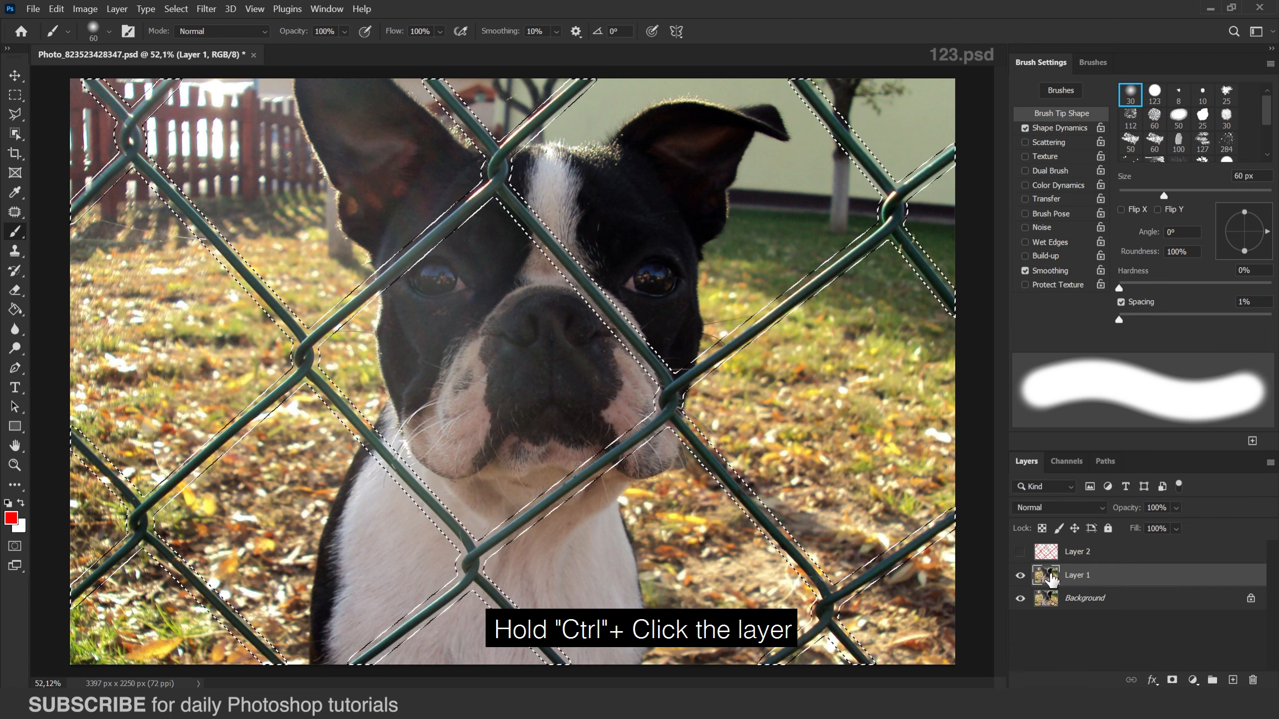
Load the red strokes as a selection on Layer 1, fill it Content-Aware and deselect.
left_click(56, 8)
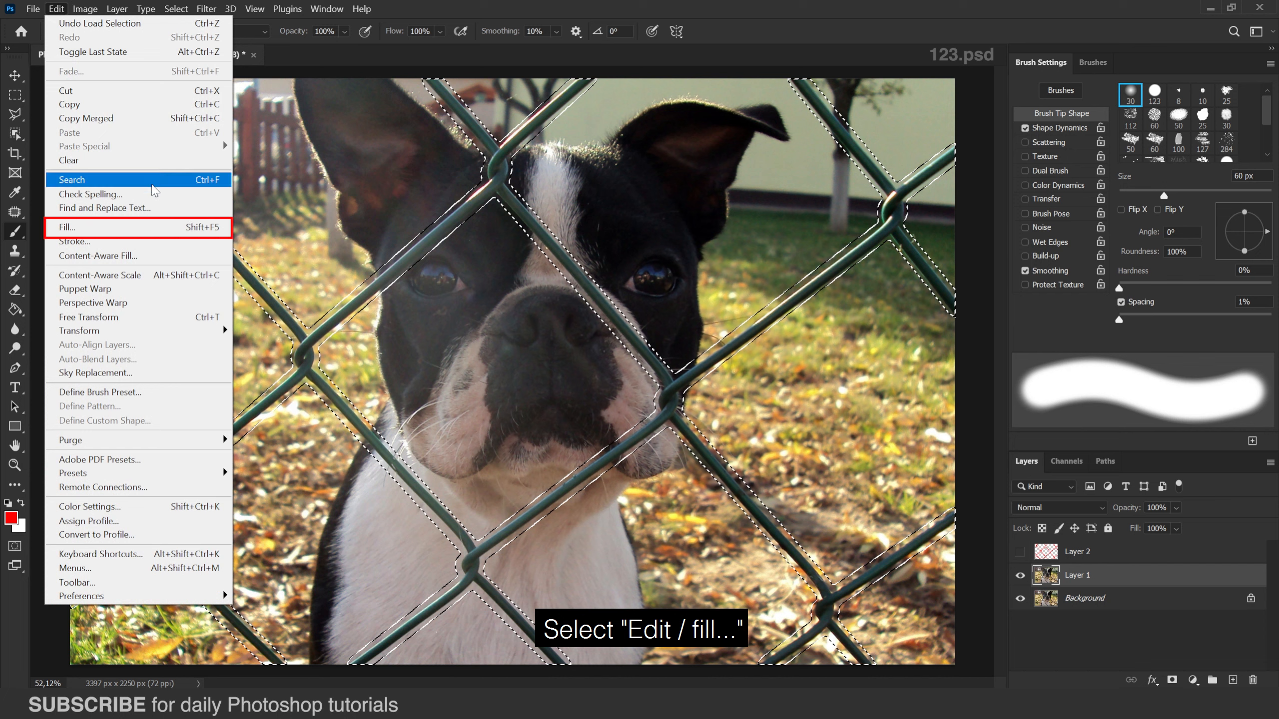
left_click(72, 228)
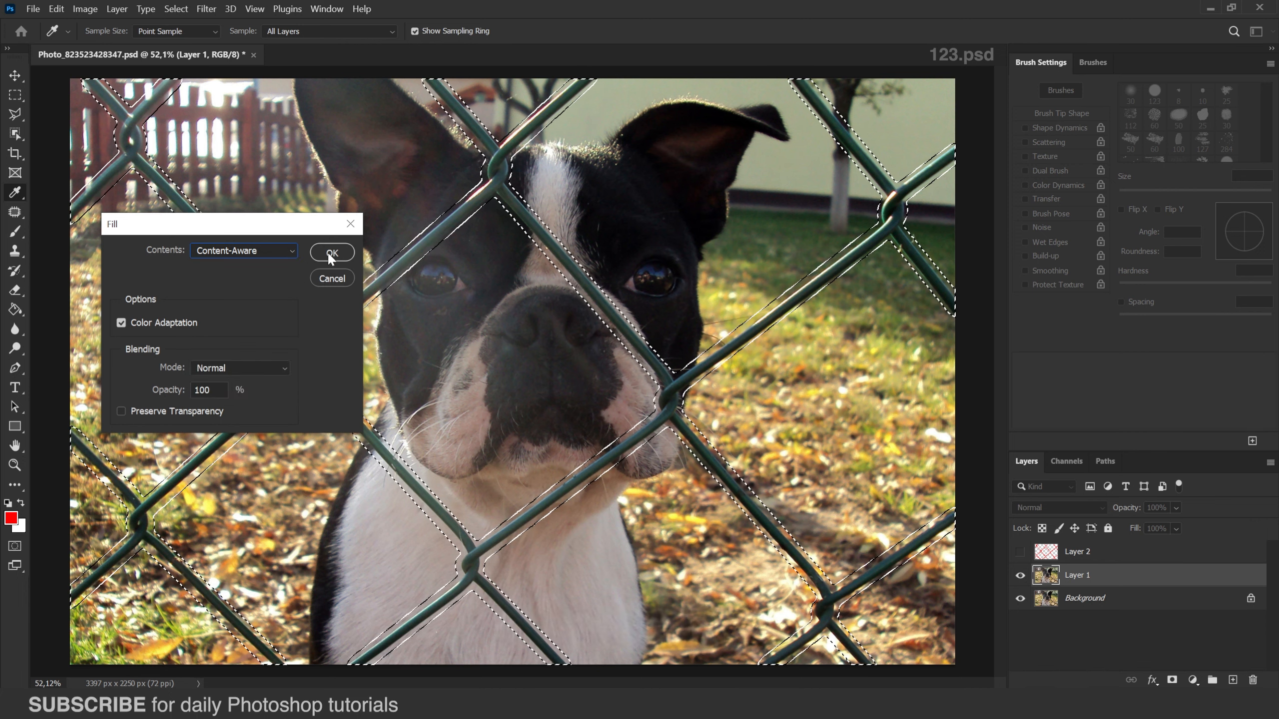
left_click(331, 252)
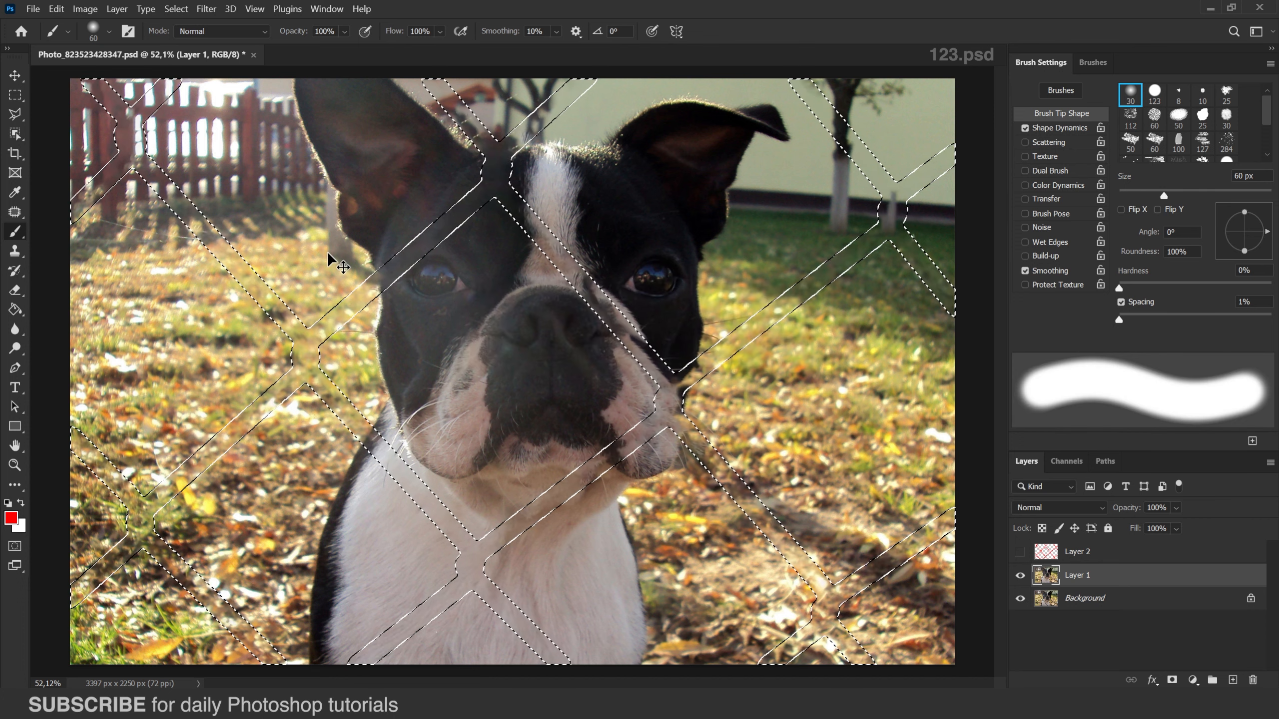
key("ctrl+d")
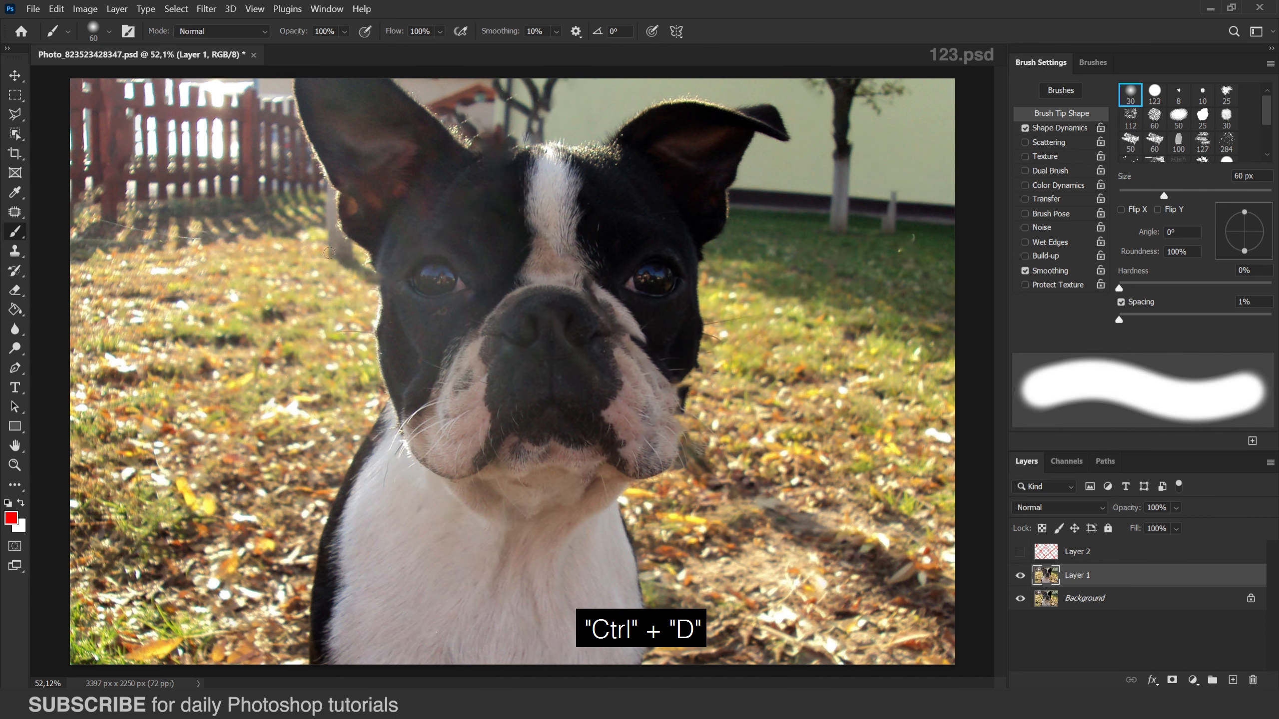
Clone-stamp away fence remnants near the dog's cheek, then compare Layer 1 against the original.
key("s")
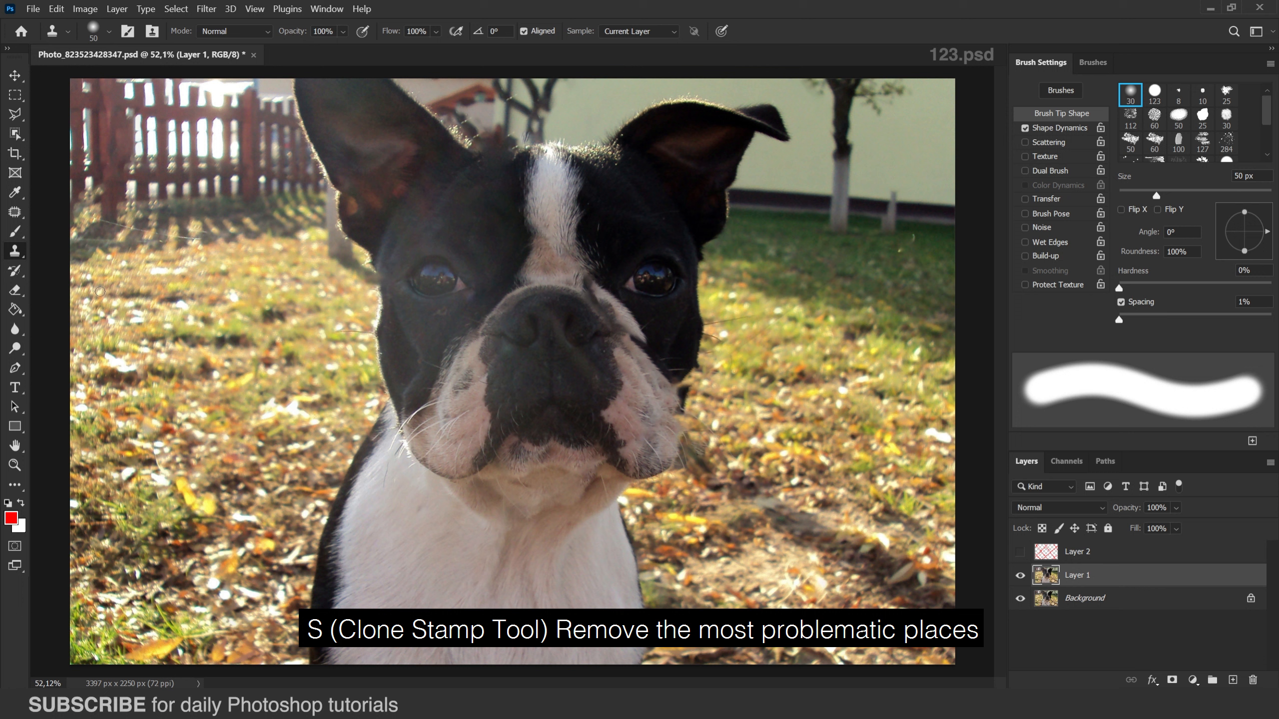
mouse_move(15, 251)
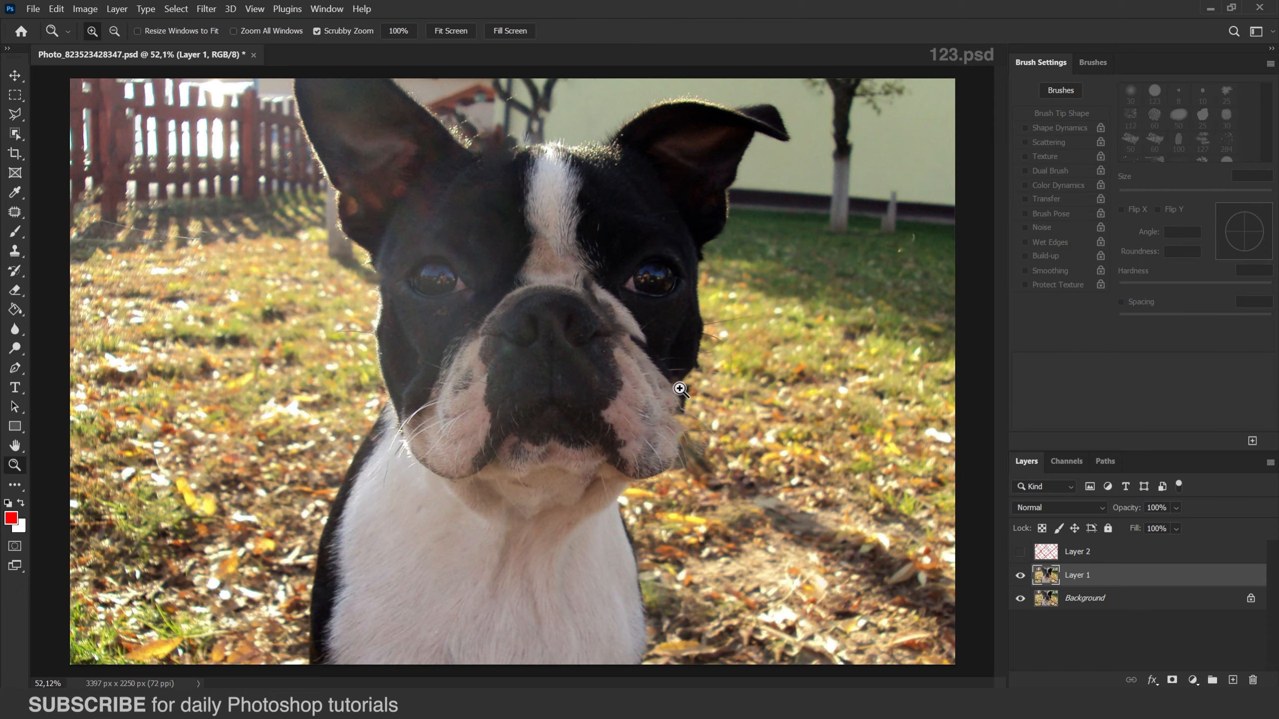
left_click(680, 389)
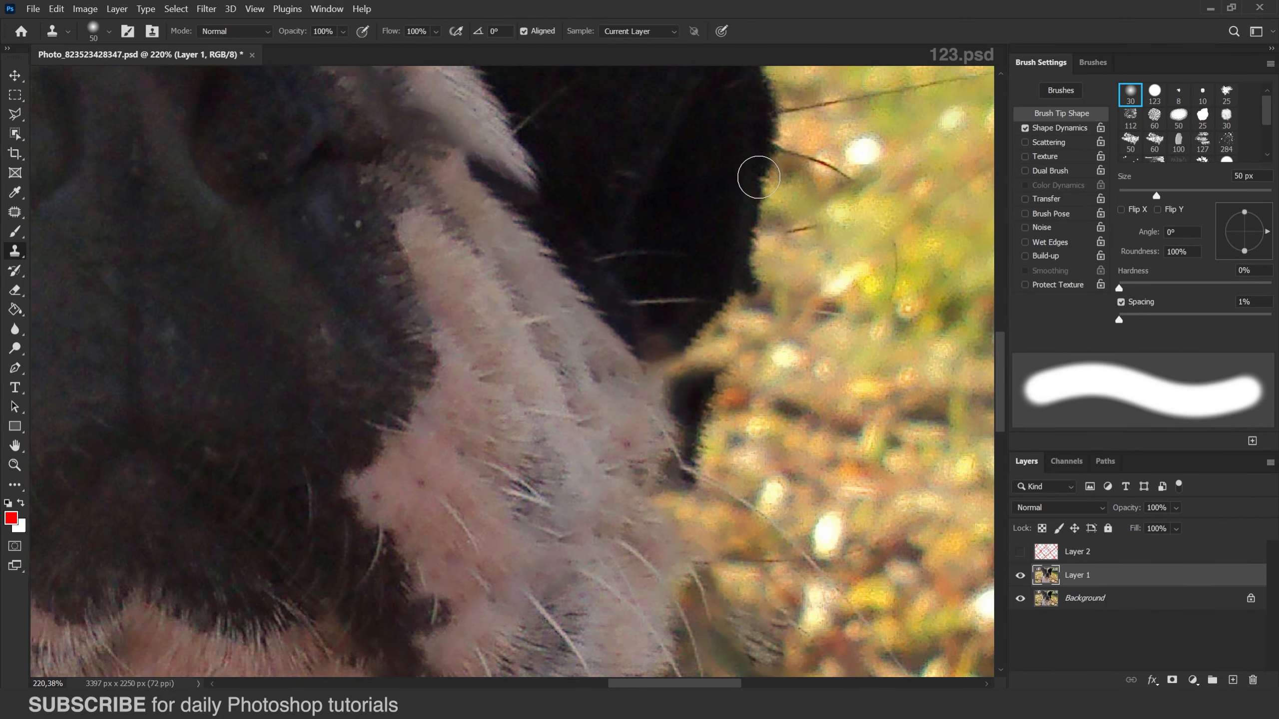
key("alt")
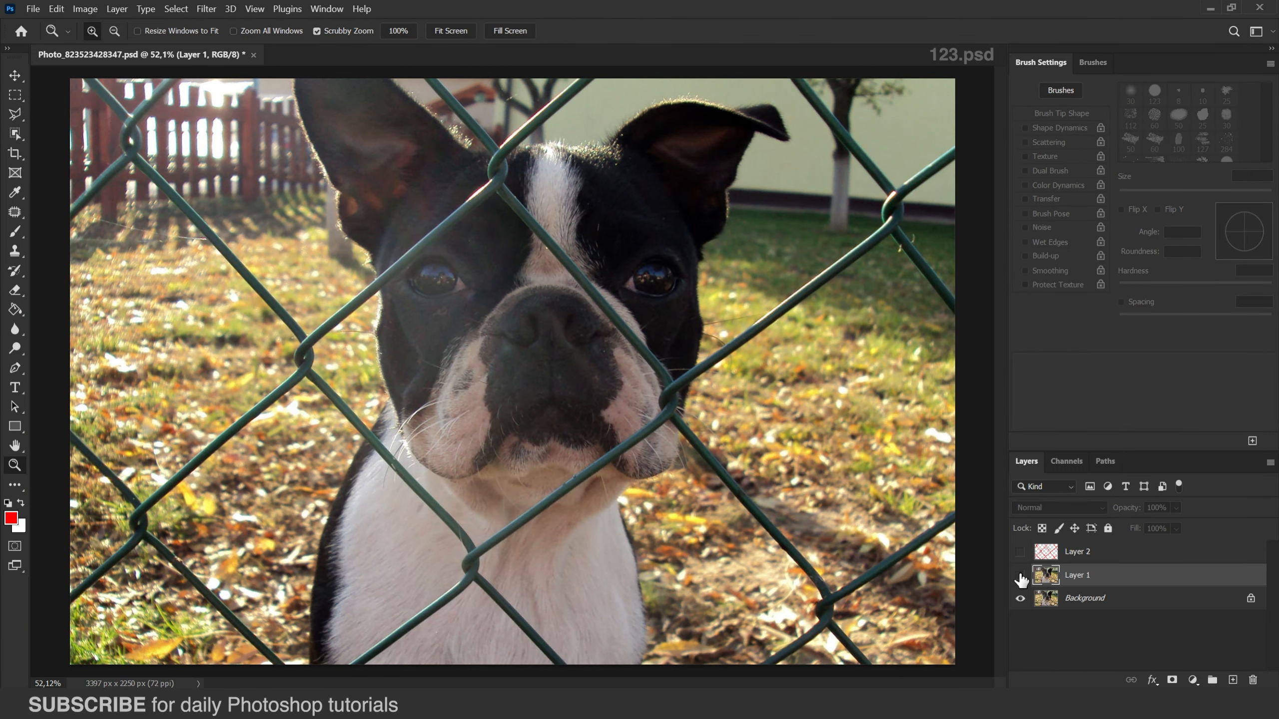
left_click(1019, 576)
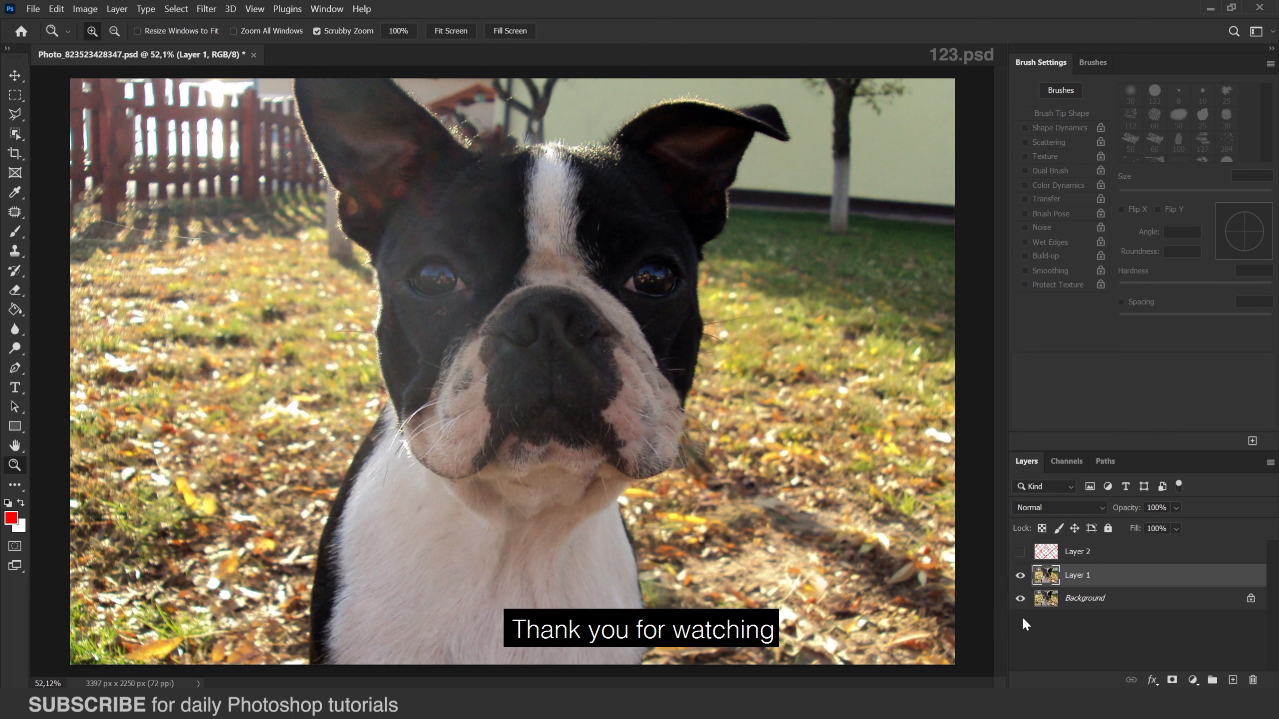